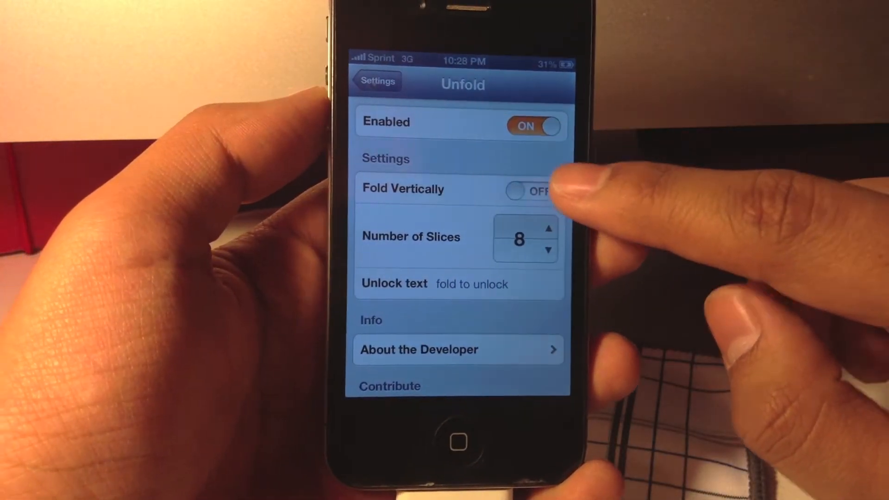
- Enable Fold Vertically in Unfold's settings and raise Number of Slices to 18
{"action": "left_click", "coordinate": [527, 190]}
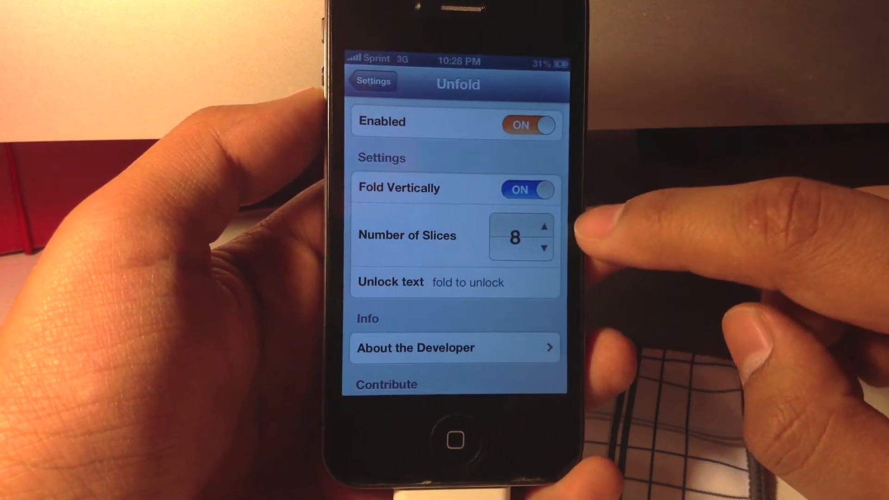
{"action": "left_click", "coordinate": [543, 225]}
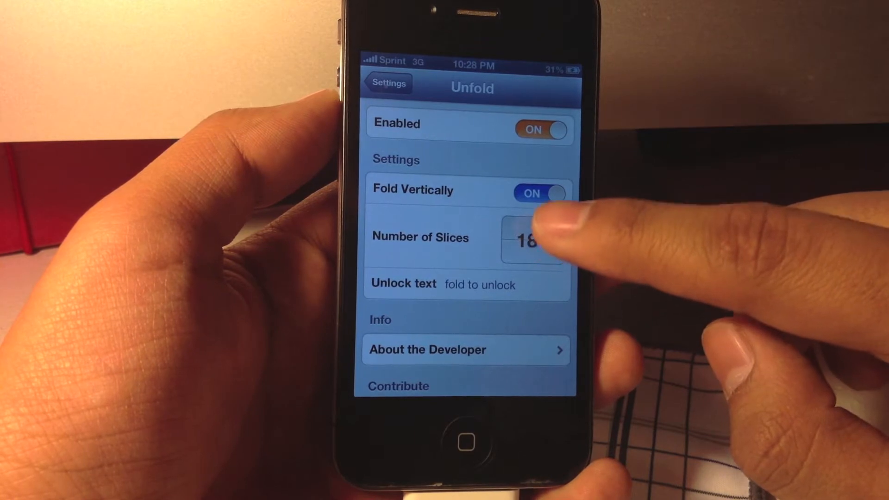
{"action": "left_click", "coordinate": [542, 227]}
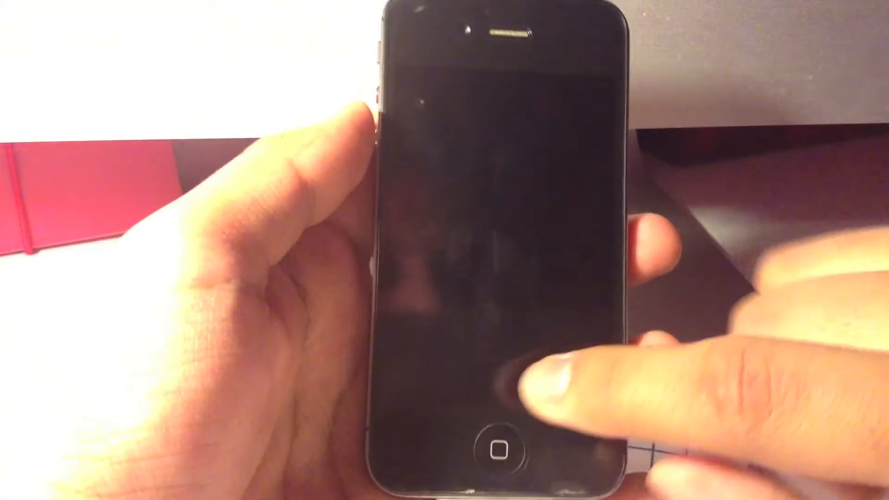
- Wake the iPhone to its lock screen showing the charging battery
{"action": "left_click", "coordinate": [498, 442]}
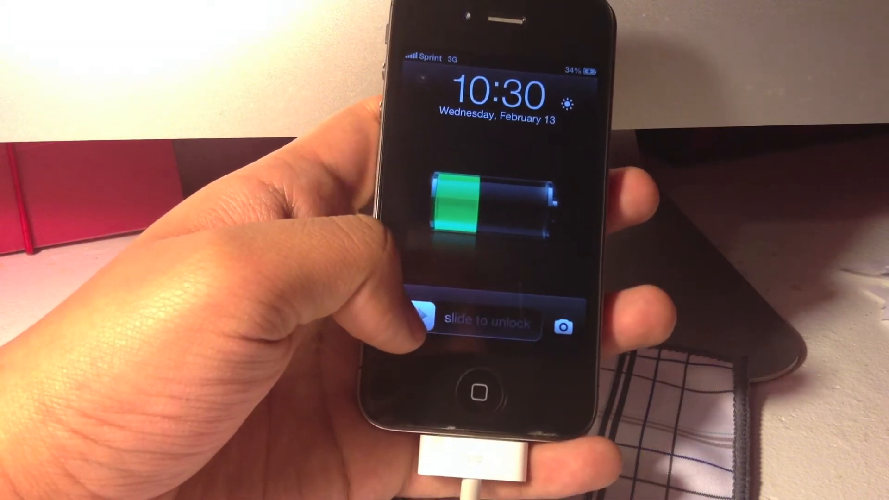
- Slide to unlock, enter a wrong passcode and acknowledge iCaughtU Pro's picture-and-location warning
{"action": "left_click_drag", "start_coordinate": [408, 321], "coordinate": [561, 321]}
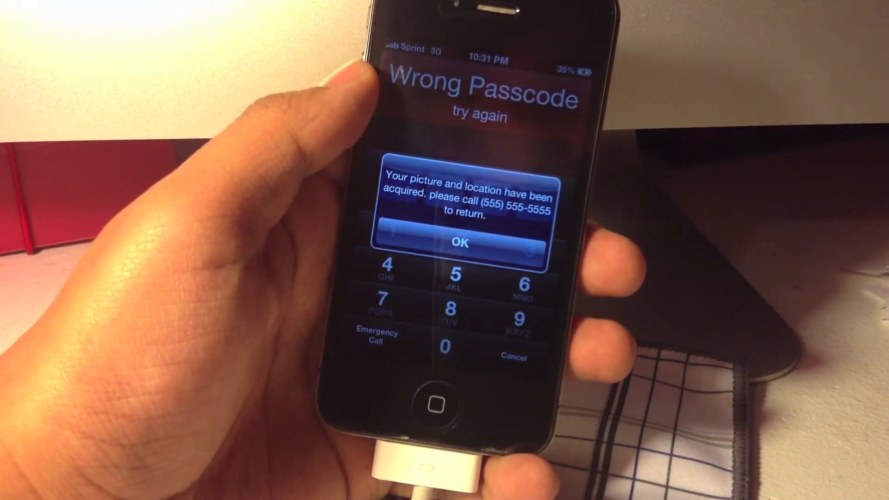
{"action": "left_click", "coordinate": [460, 241]}
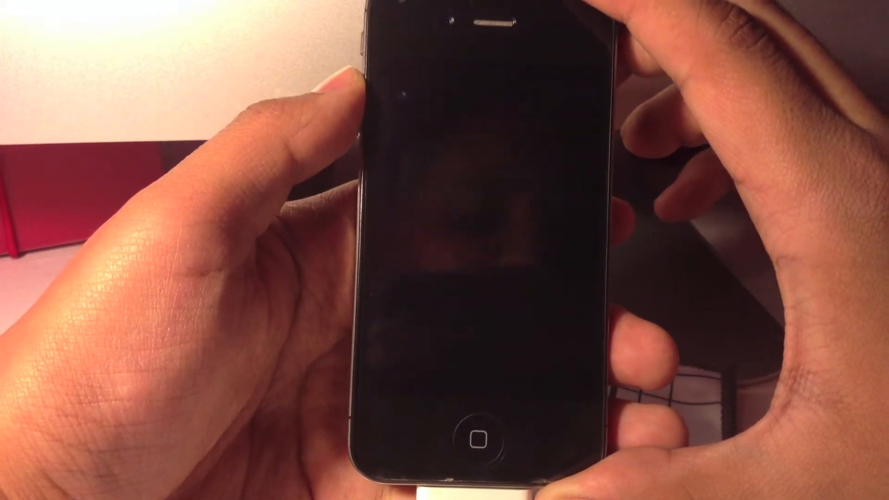
- Wake the phone and review iCaughtU Pro's General preferences in Settings
{"action": "left_click", "coordinate": [478, 426]}
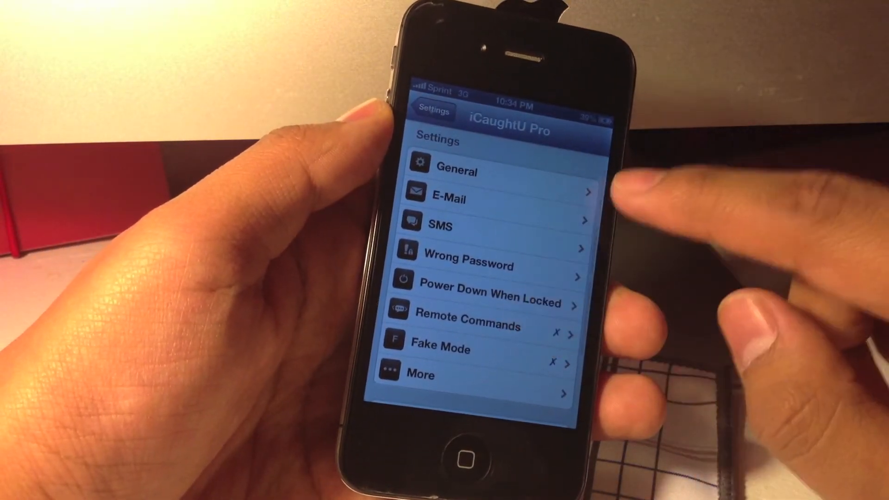
{"action": "left_click", "coordinate": [456, 171]}
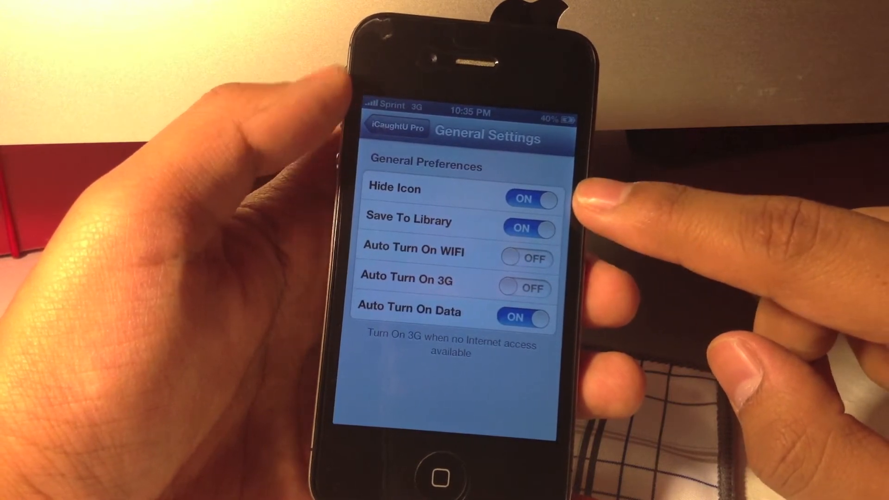
{"action": "left_click", "coordinate": [397, 127]}
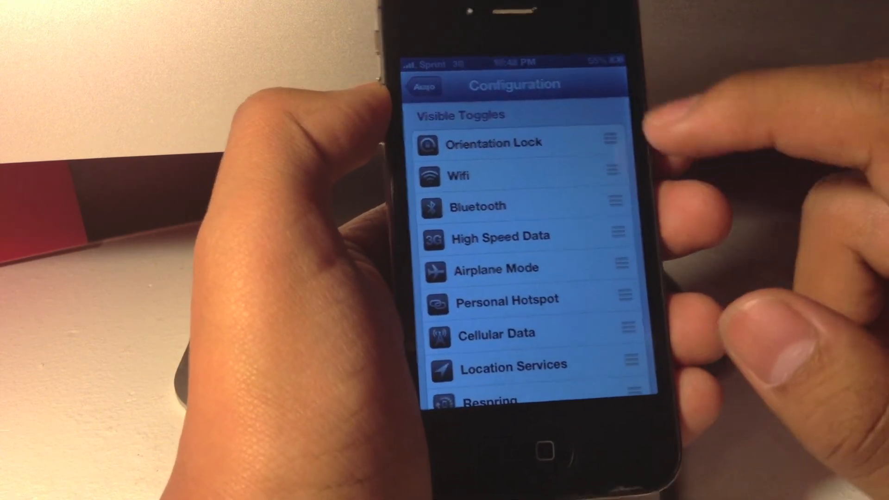
- Scroll Auxo's Visible Toggles list, then return to the home screen
{"action": "scroll", "scroll_direction": "down", "scroll_amount": 3}
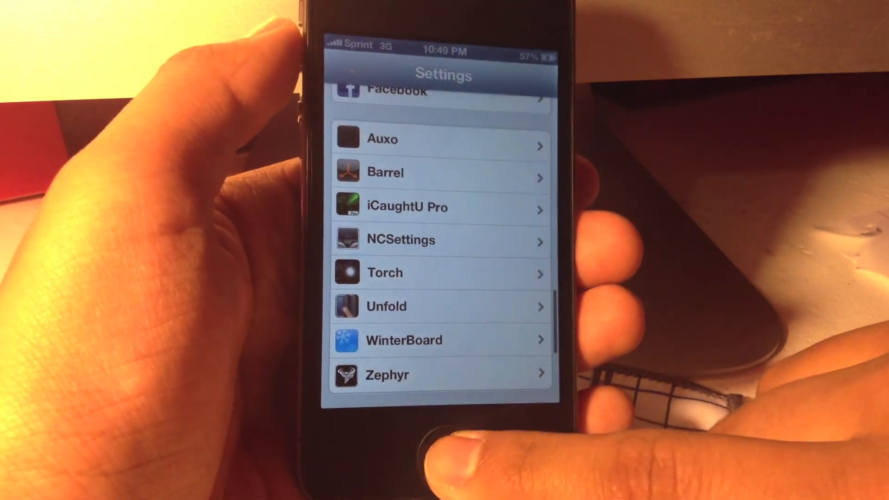
{"action": "left_click", "coordinate": [442, 446]}
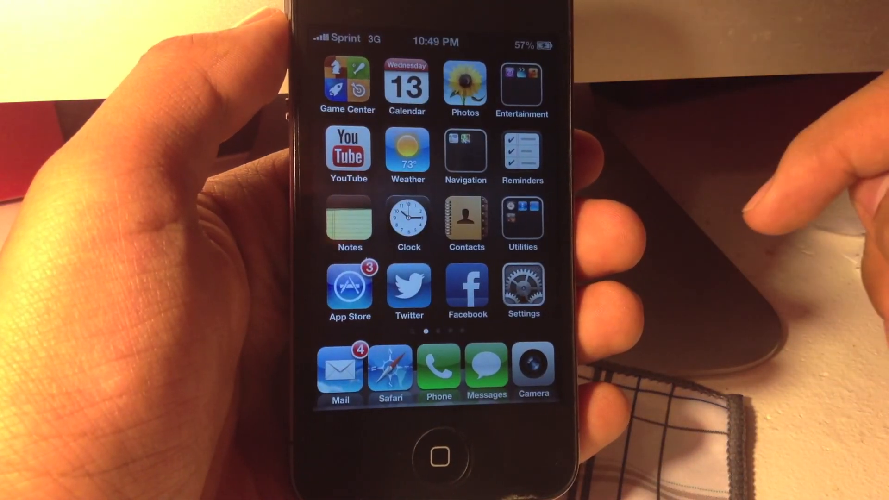